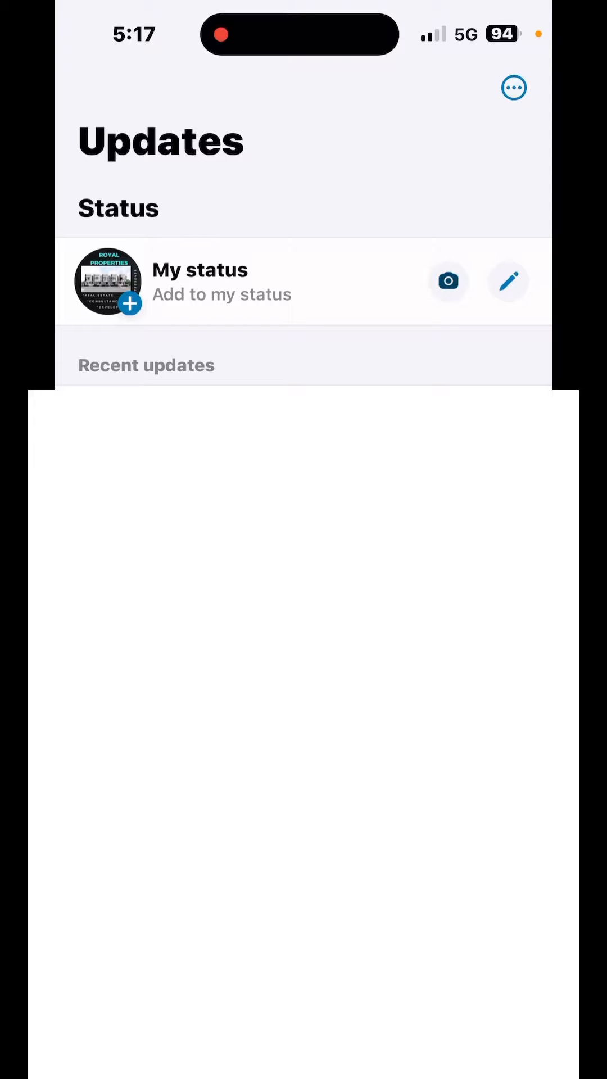
Choose the 1:03 video from recent media and send it as a status update.
left_click(448, 281)
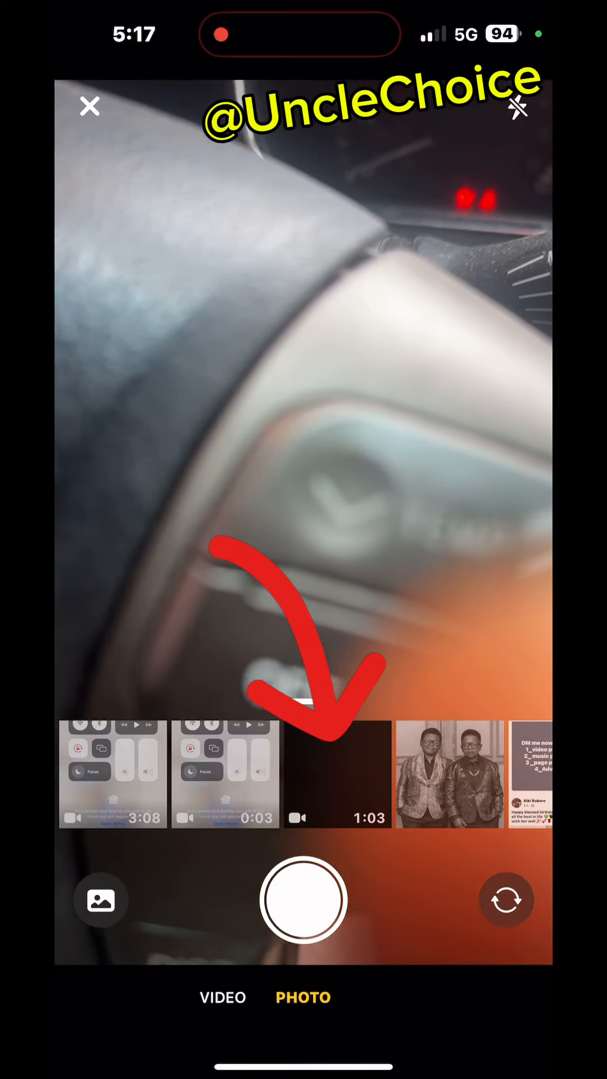
left_click(337, 774)
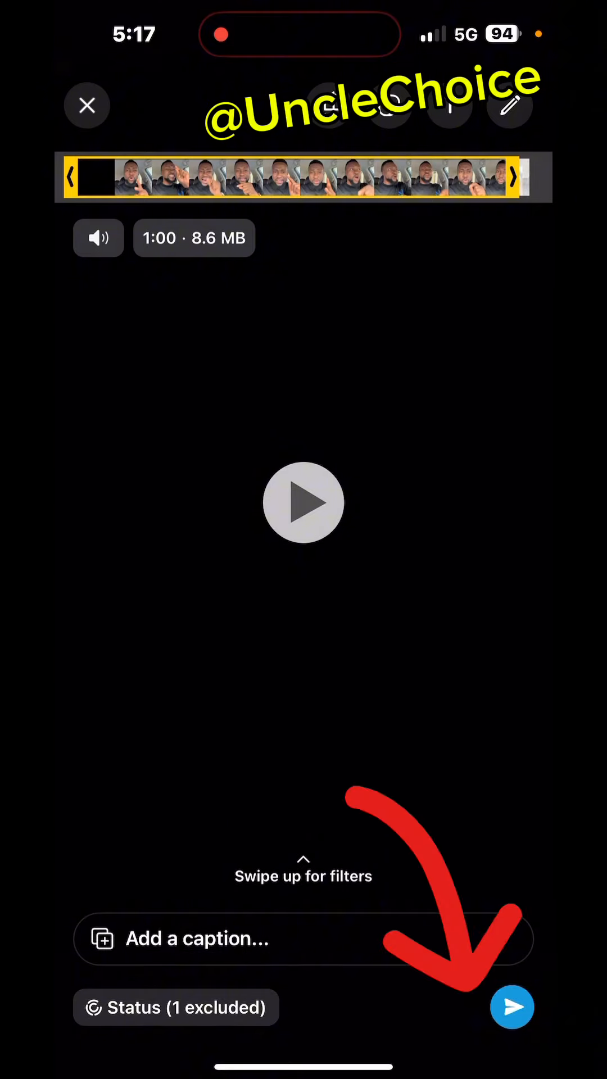
left_click(512, 1007)
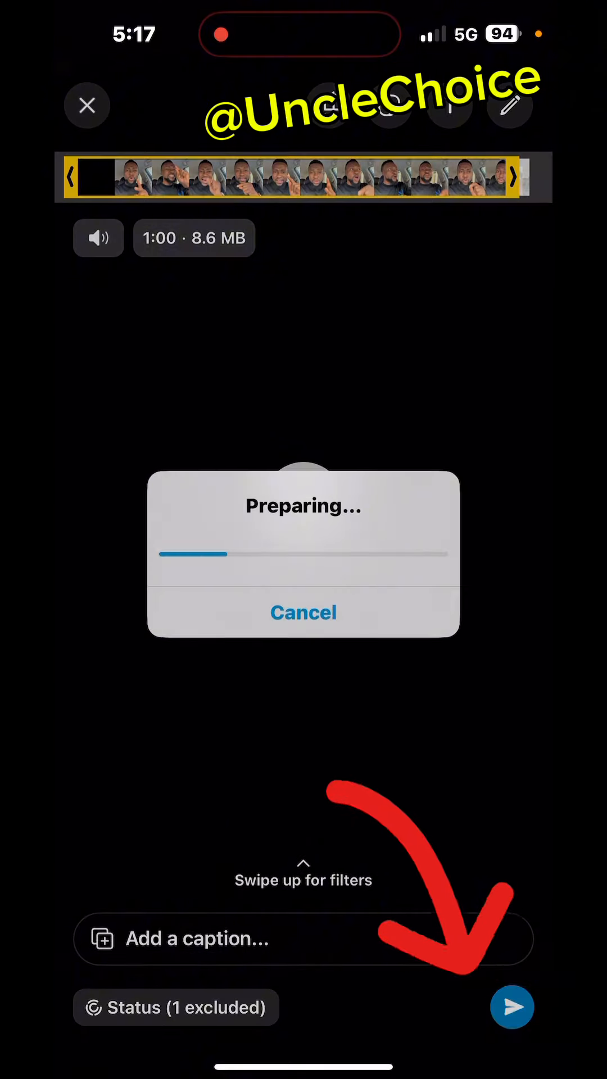
left_click(512, 1008)
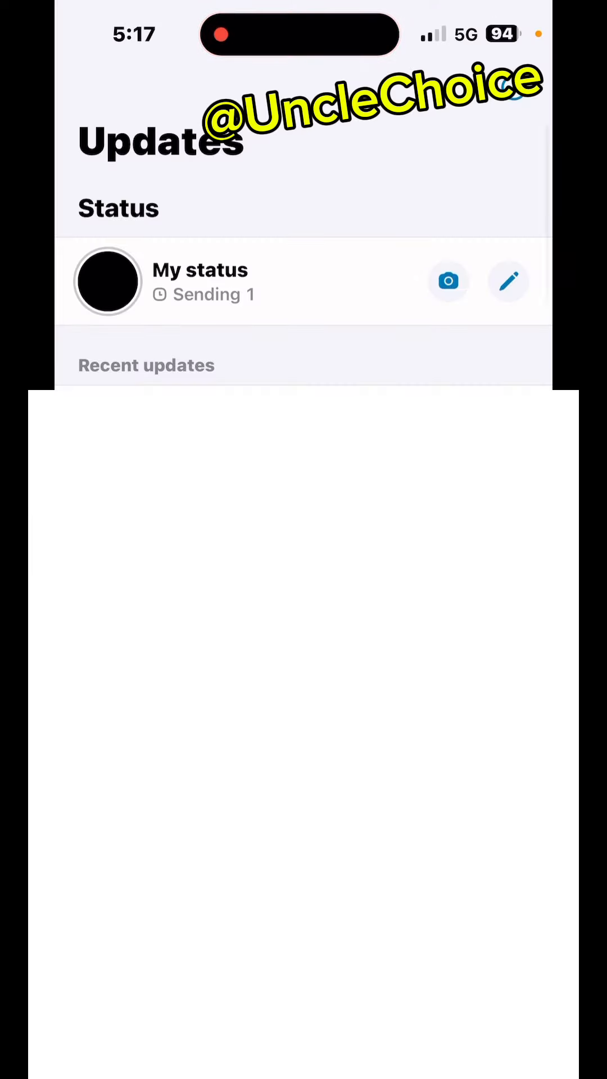